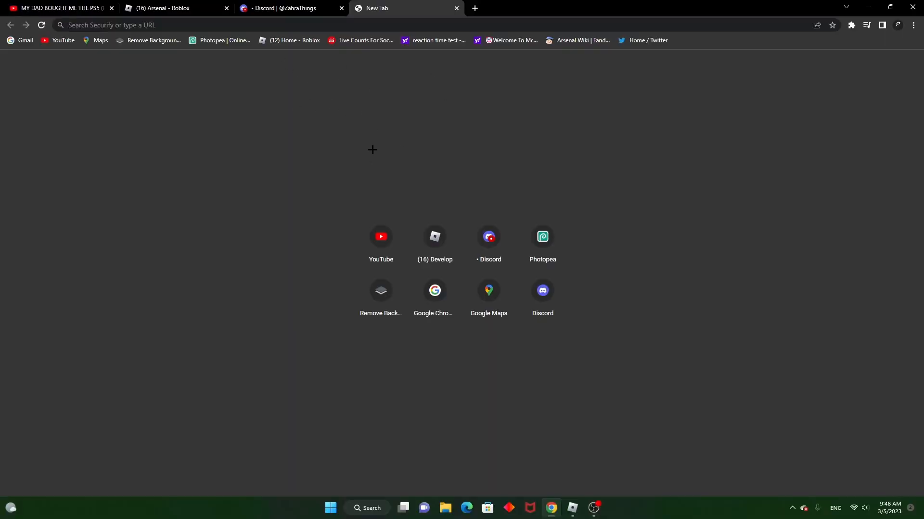
# Step: Run a Google search for 'Fps unlocker' from the Chrome address bar
pyautogui.click(236, 24)
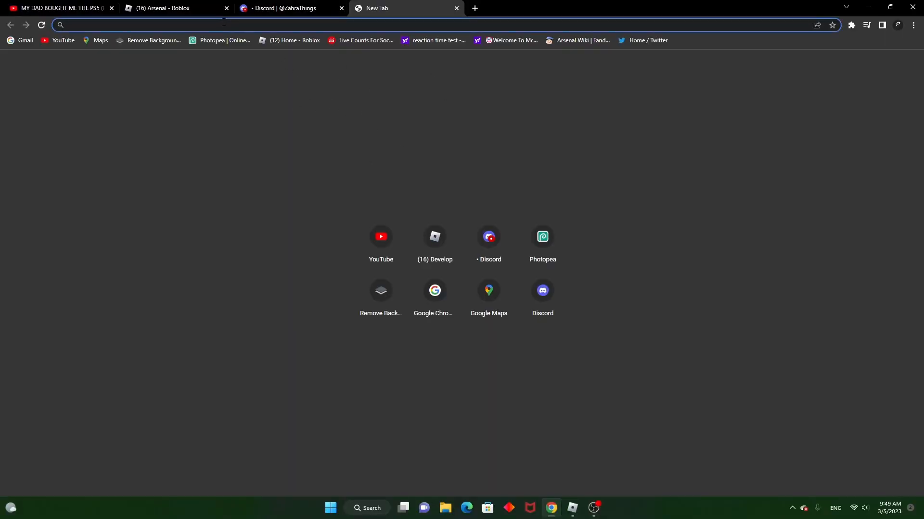
pyautogui.write('F')
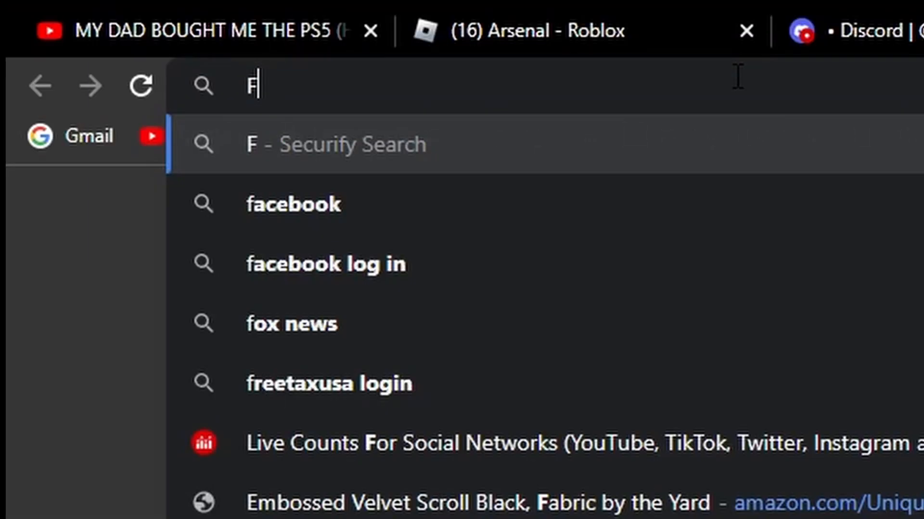
pyautogui.write('ps locker')
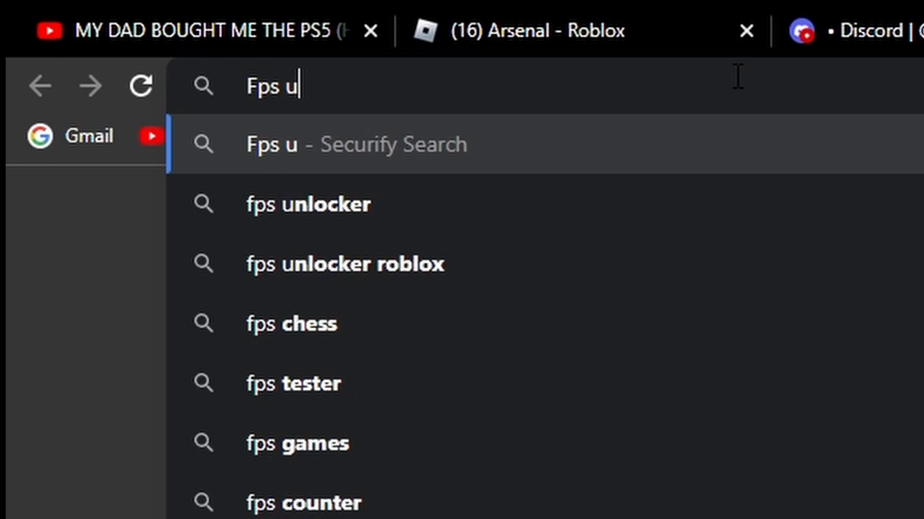
pyautogui.click(307, 204)
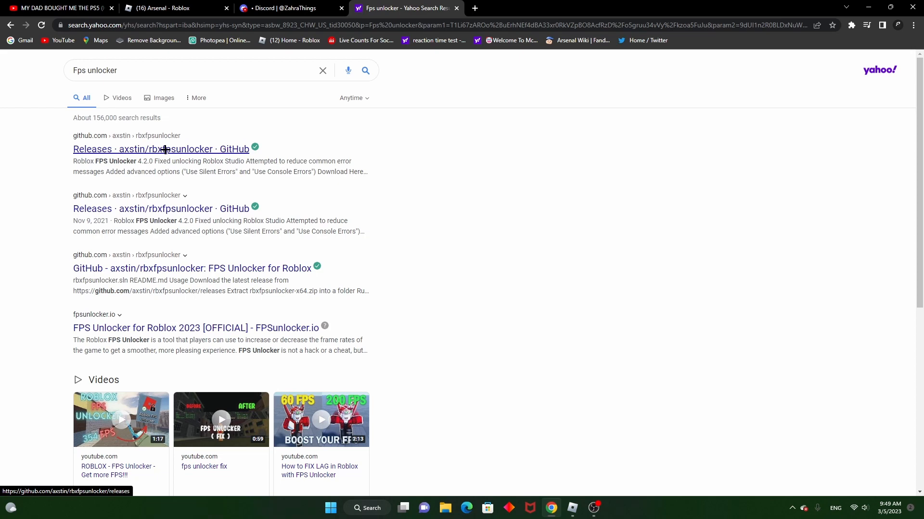
# Step: Open the axstin/rbxfpsunlocker releases page and download rbxfpsunlocker-x64.zip from v4.4.4
pyautogui.click(161, 149)
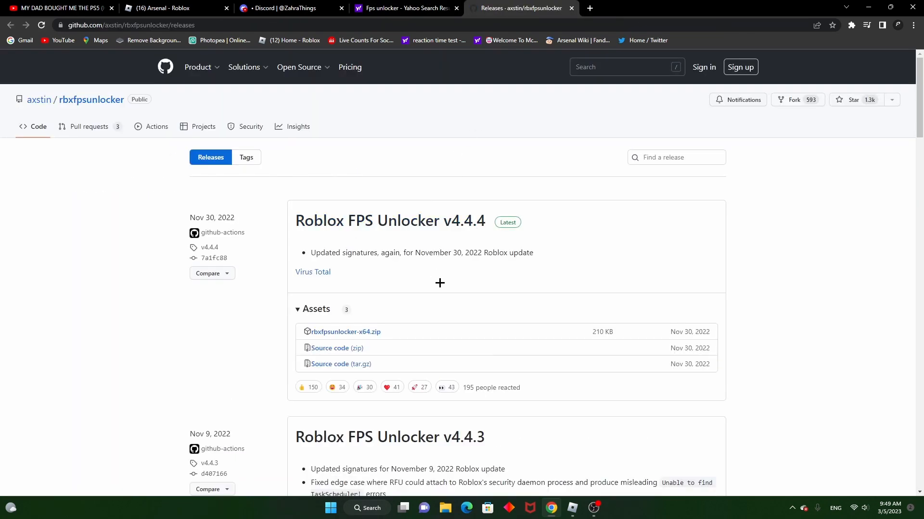
pyautogui.scroll(-3)
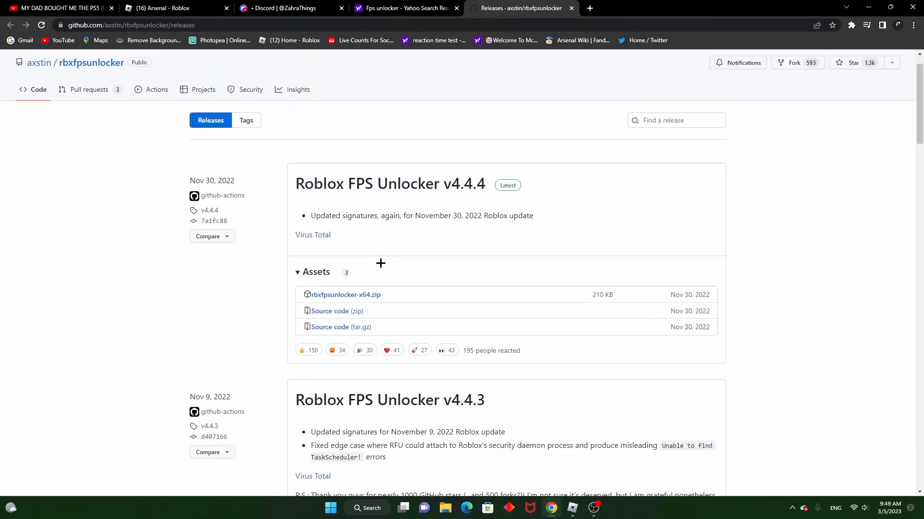
pyautogui.scroll(-3)
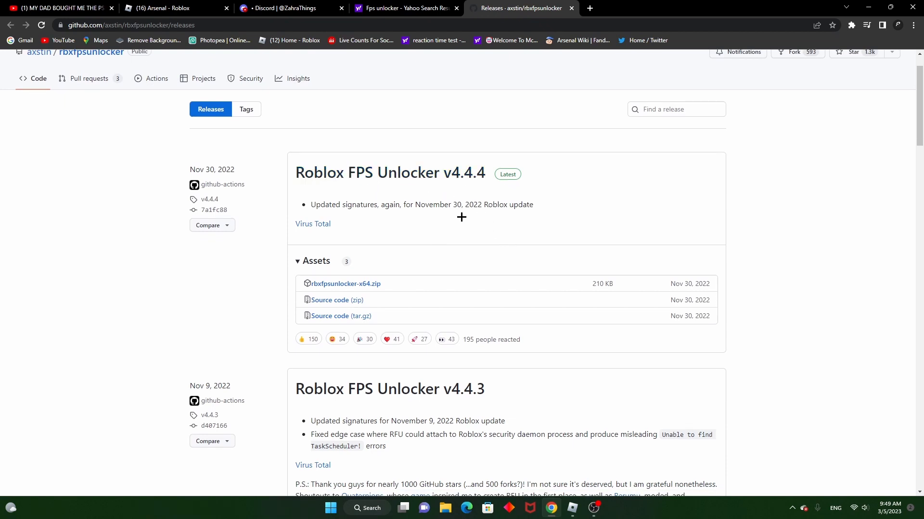
pyautogui.moveTo(454, 186)
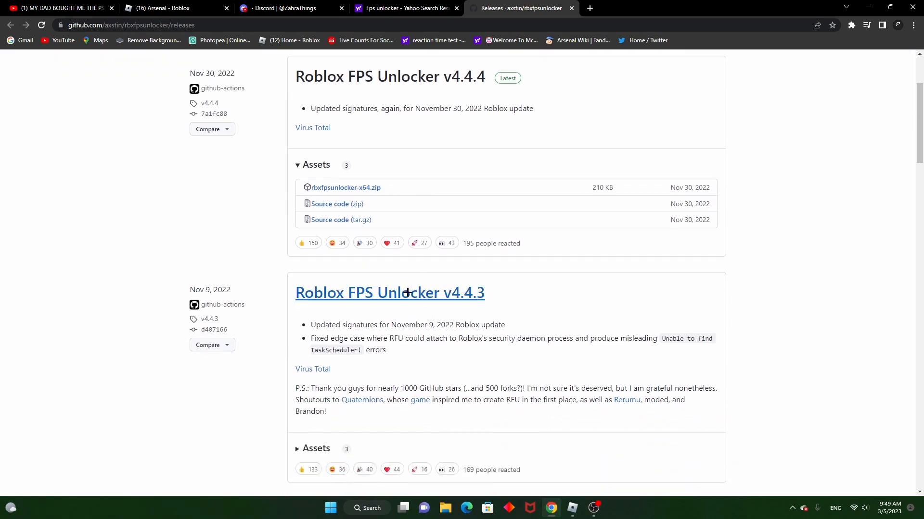
pyautogui.scroll(-3)
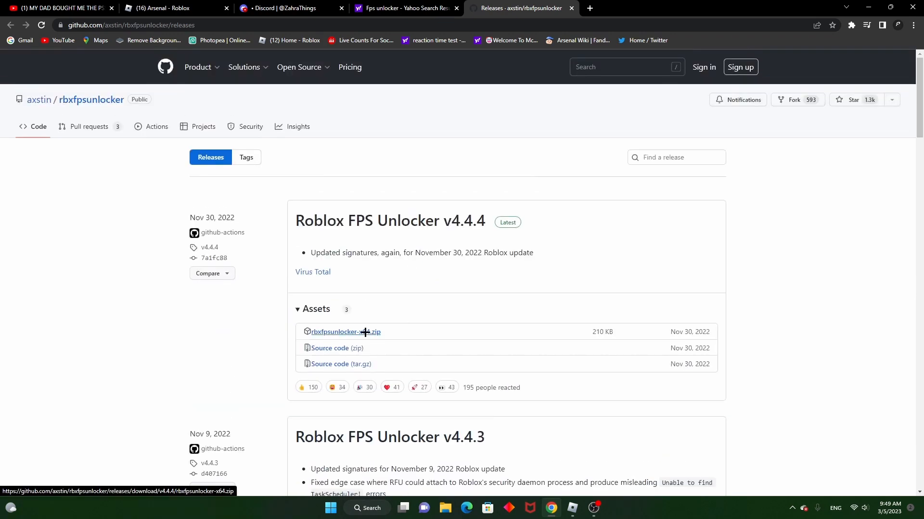
pyautogui.click(343, 331)
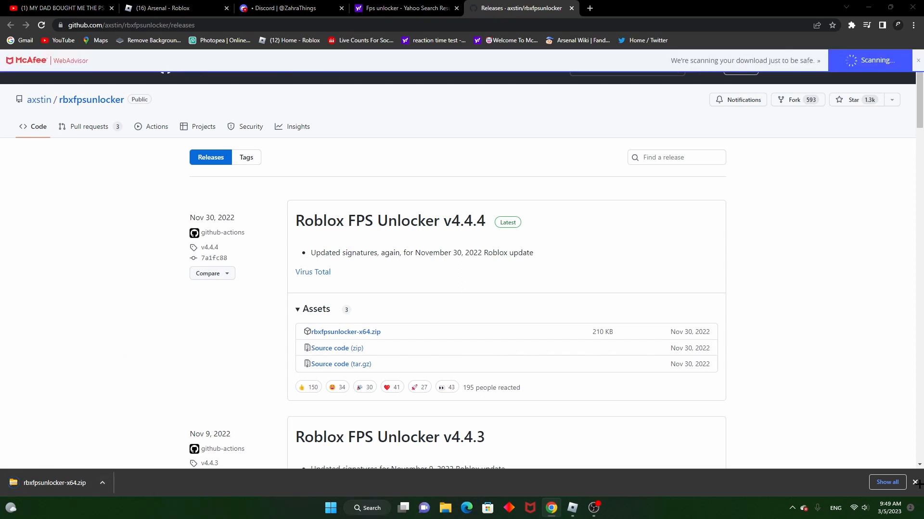
pyautogui.scroll(-3)
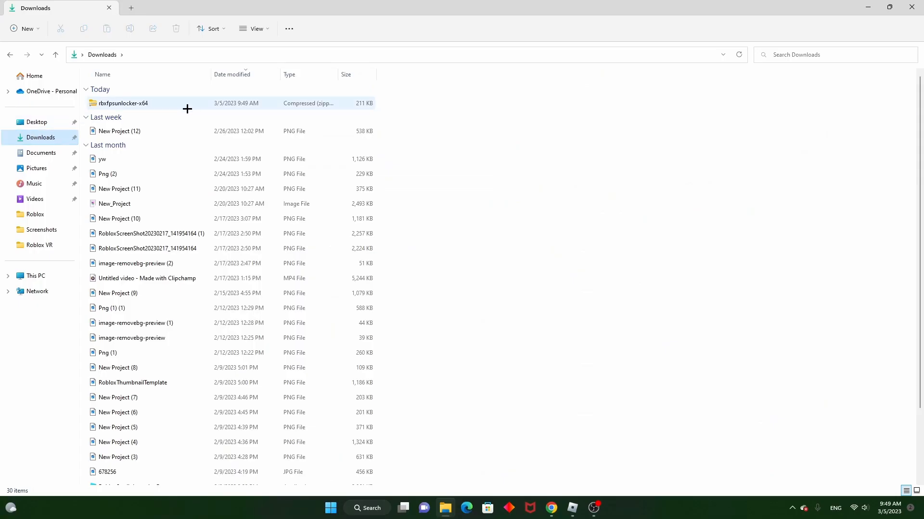
# Step: Open the rbxfpsunlocker-x64 zip in Downloads and run the rbxfpsunlocker application
pyautogui.scroll(-3)
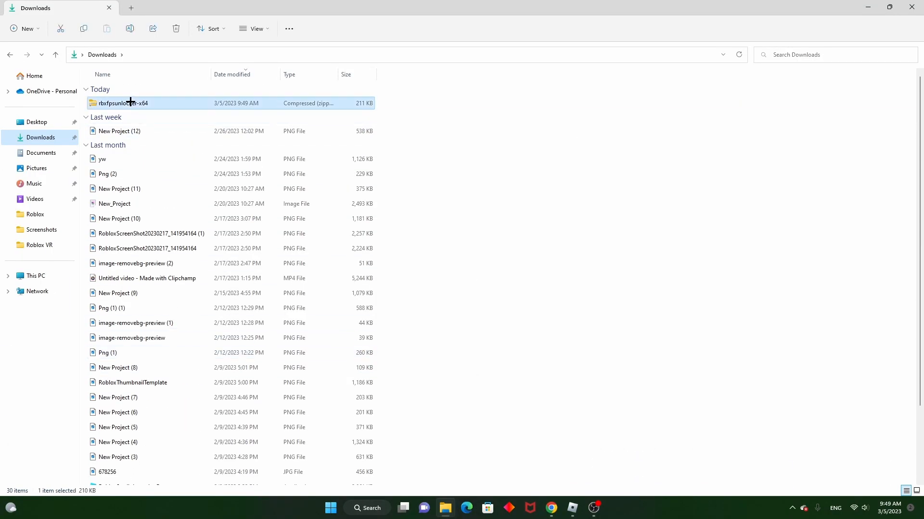
pyautogui.doubleClick(123, 103)
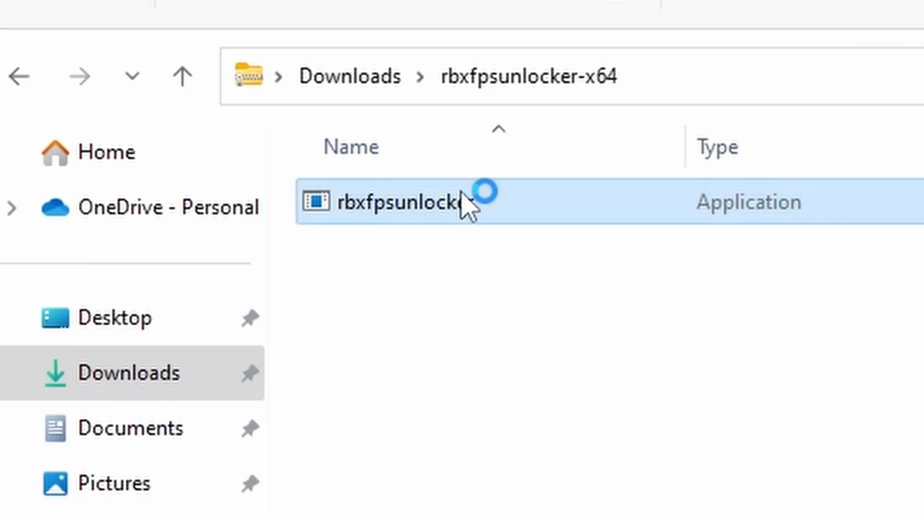
pyautogui.doubleClick(383, 202)
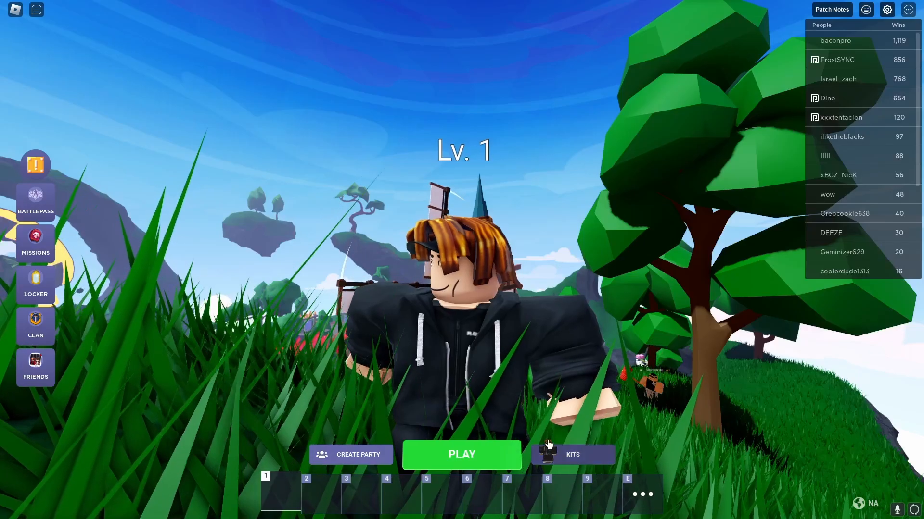
# Step: Toggle the Roblox performance stats overlay with Shift+F5 in the BedWars lobby
pyautogui.press('Shift+F5')
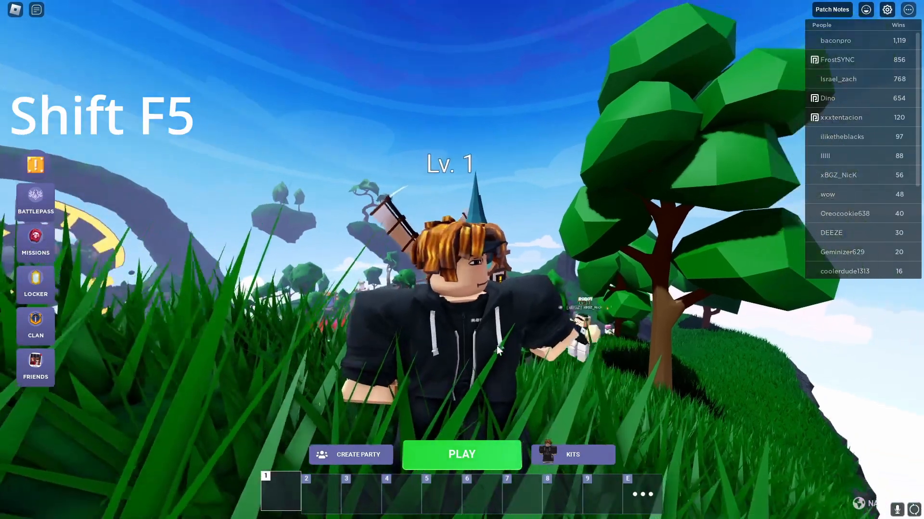
pyautogui.press('Shift+F5')
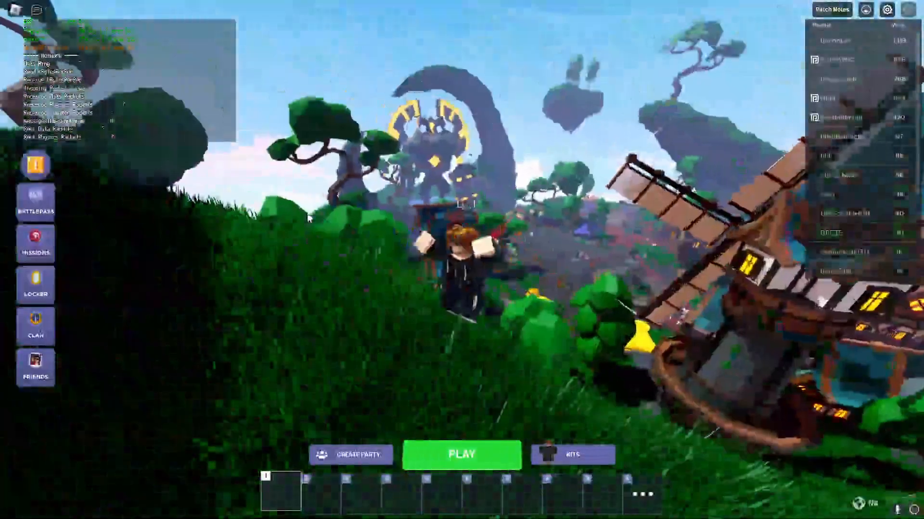
pyautogui.click(461, 454)
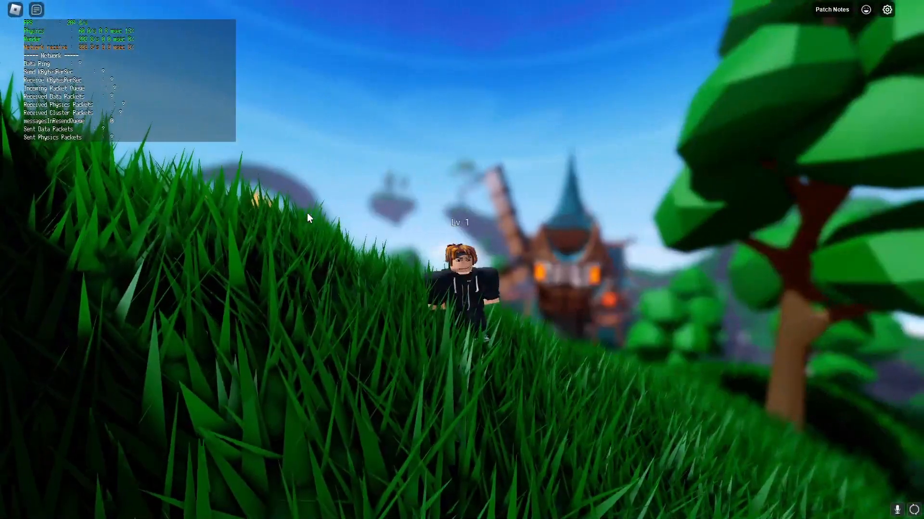
pyautogui.press('Escape')
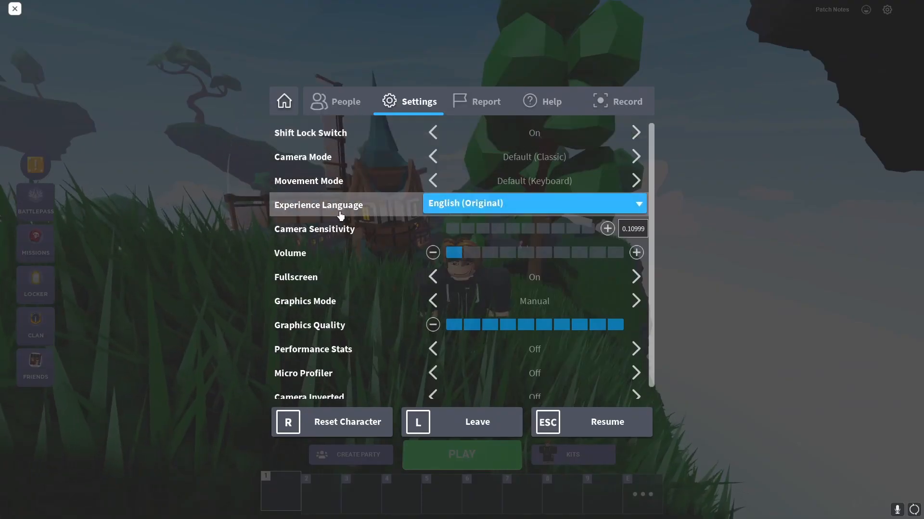
pyautogui.moveTo(354, 331)
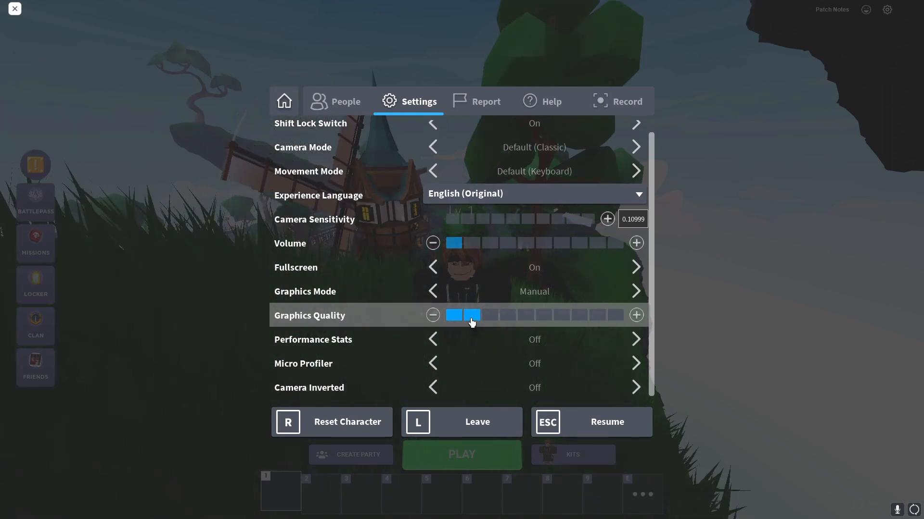
# Step: Set the Roblox Graphics Quality bar to two filled segments
pyautogui.click(490, 315)
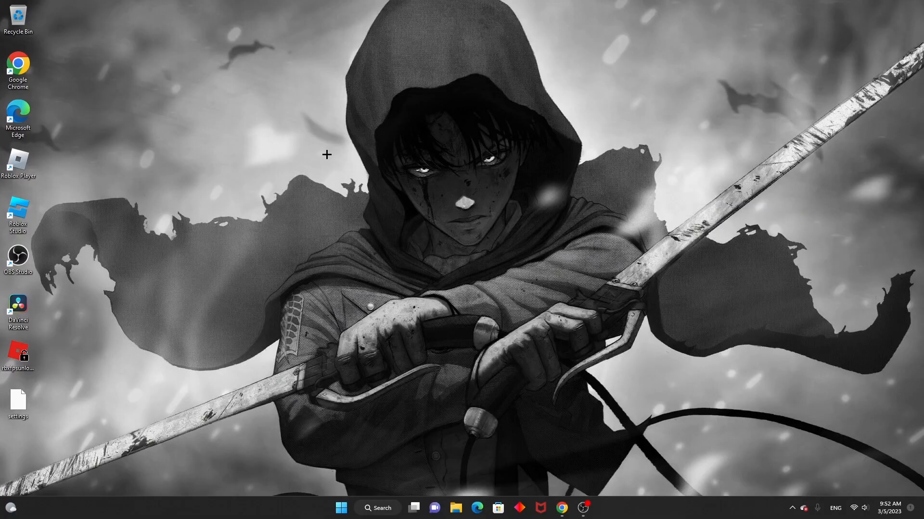
# Step: Find 'notifications & actions' through Start search and switch Windows notifications off
pyautogui.click(340, 508)
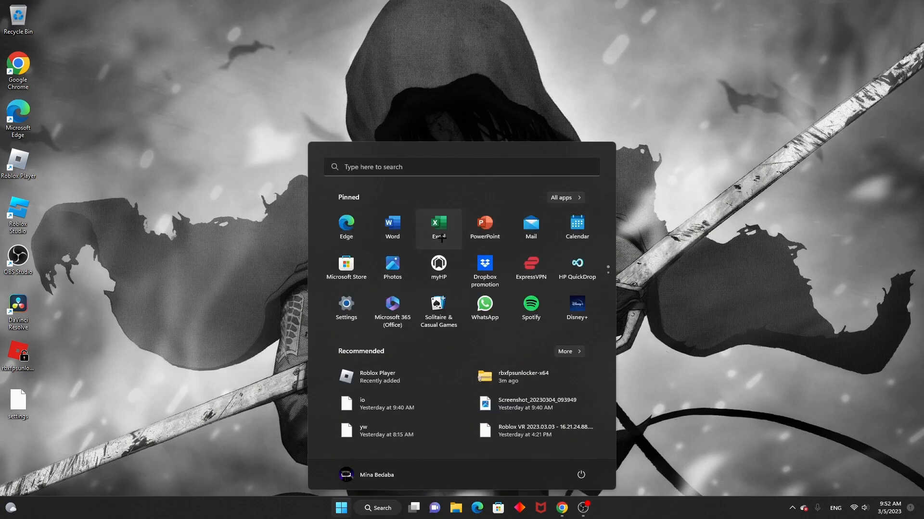
pyautogui.write('no')
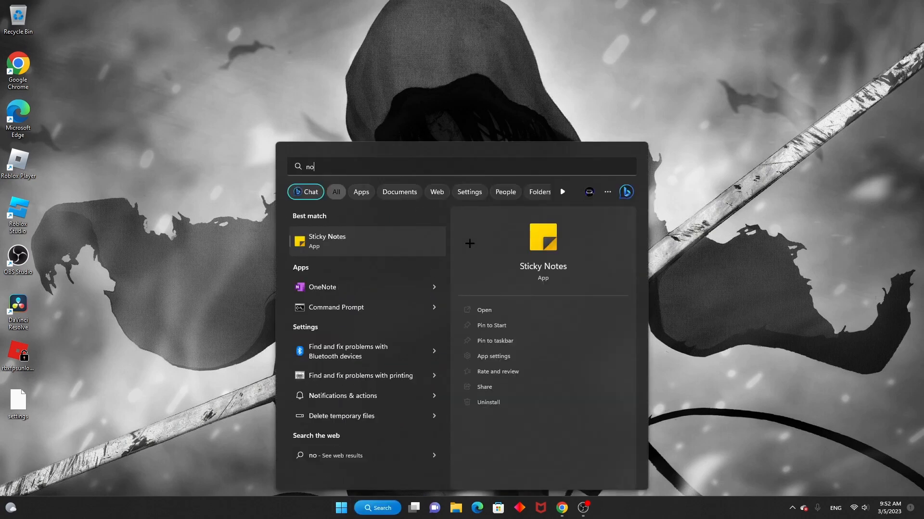
pyautogui.write('notifications & actions')
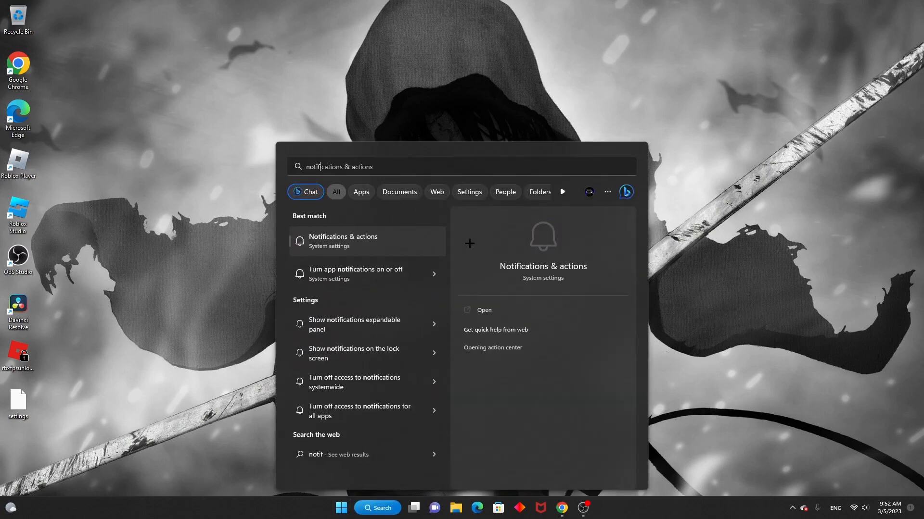
pyautogui.moveTo(366, 274)
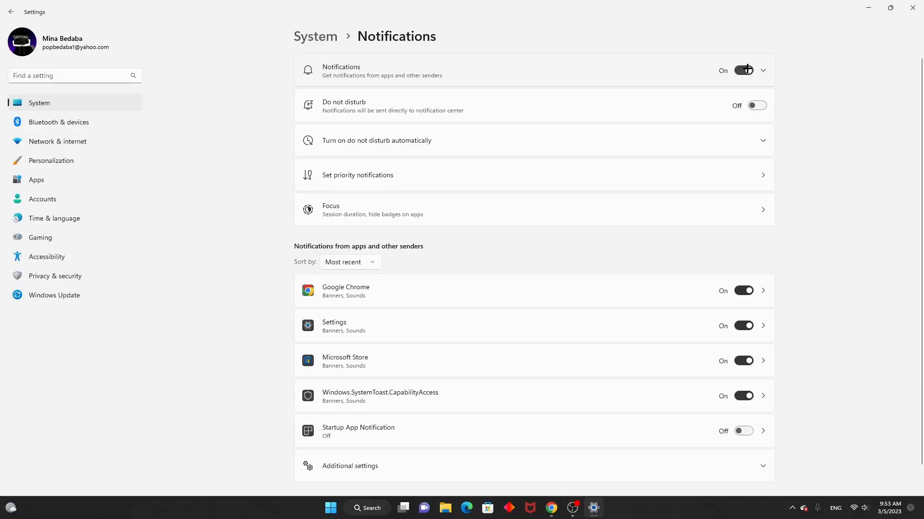
pyautogui.click(743, 70)
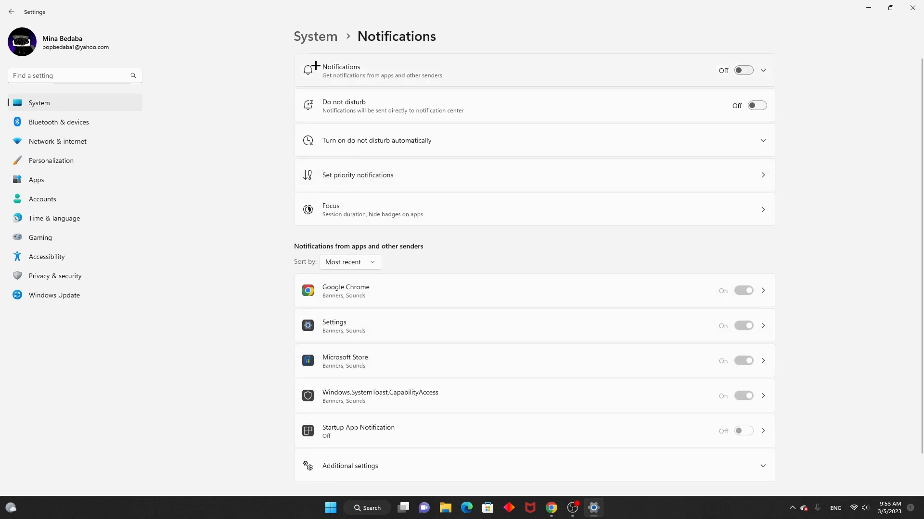
pyautogui.moveTo(542, 37)
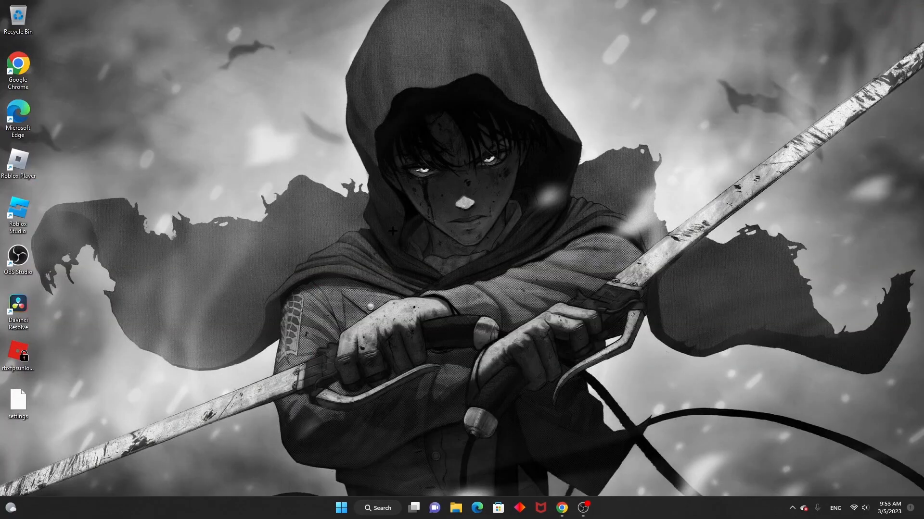
pyautogui.moveTo(511, 312)
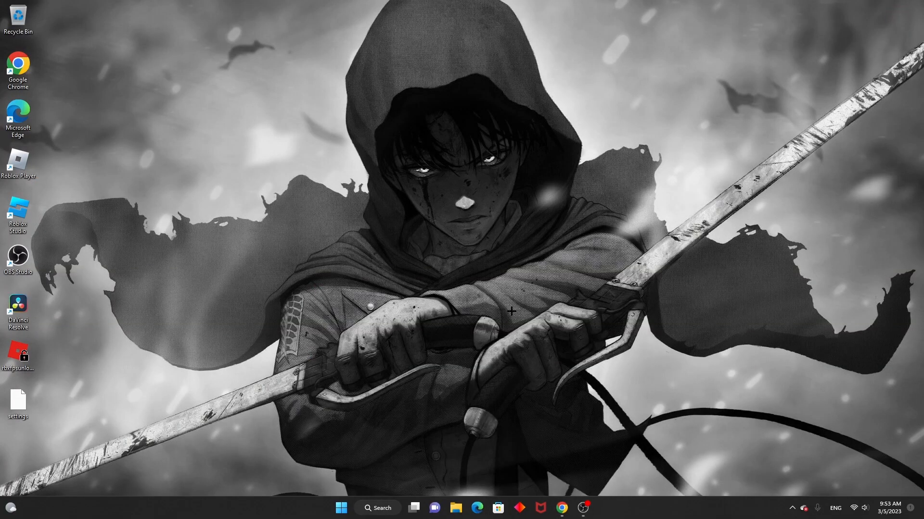
# Step: Expand the desktop right-click menu with 'Show more options'
pyautogui.rightClick(511, 310)
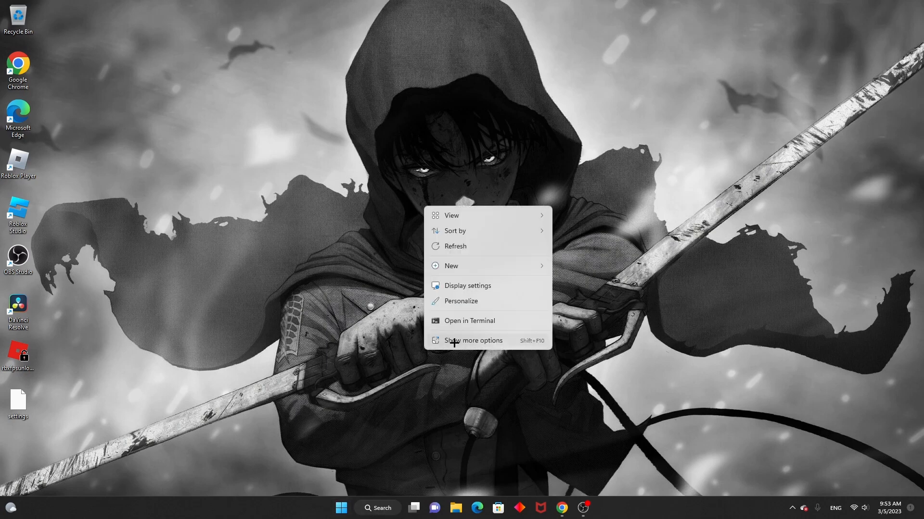
pyautogui.click(472, 341)
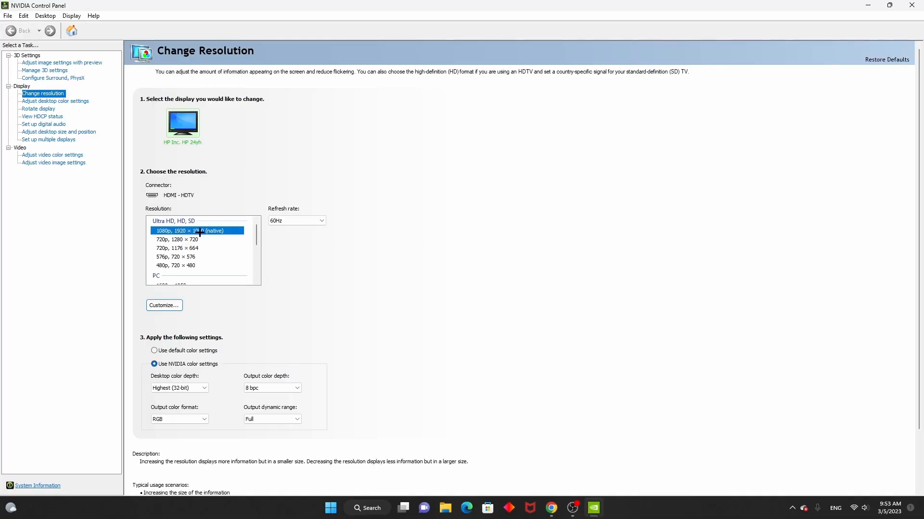
# Step: Try 1680 × 1050, then apply and keep native 1920 × 1080 resolution
pyautogui.scroll(-3)
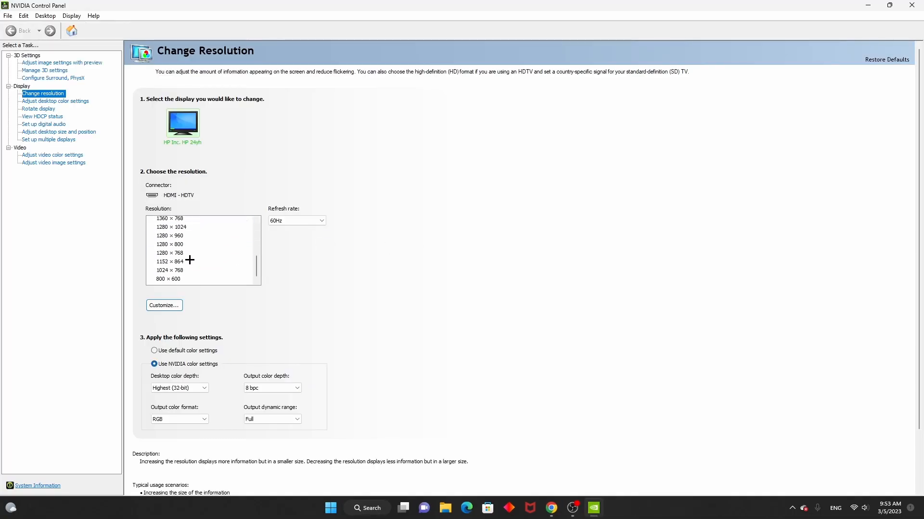
pyautogui.click(196, 257)
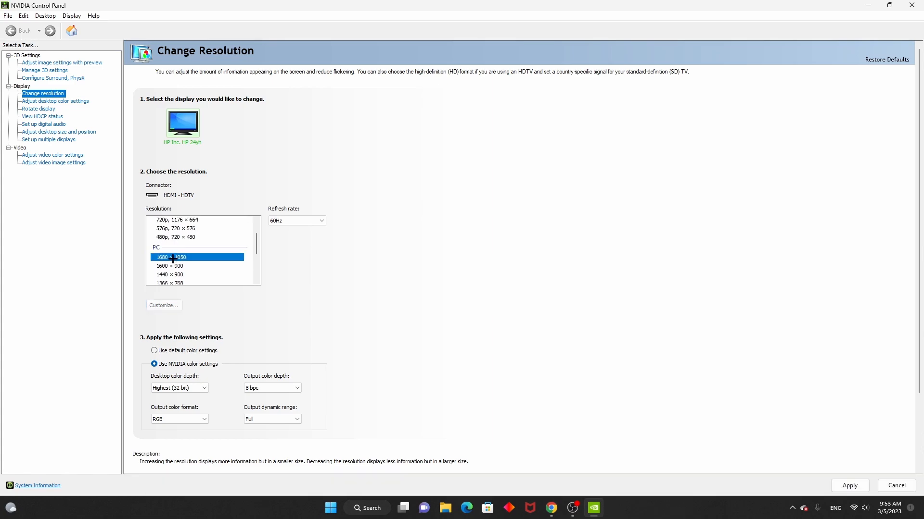
pyautogui.moveTo(240, 320)
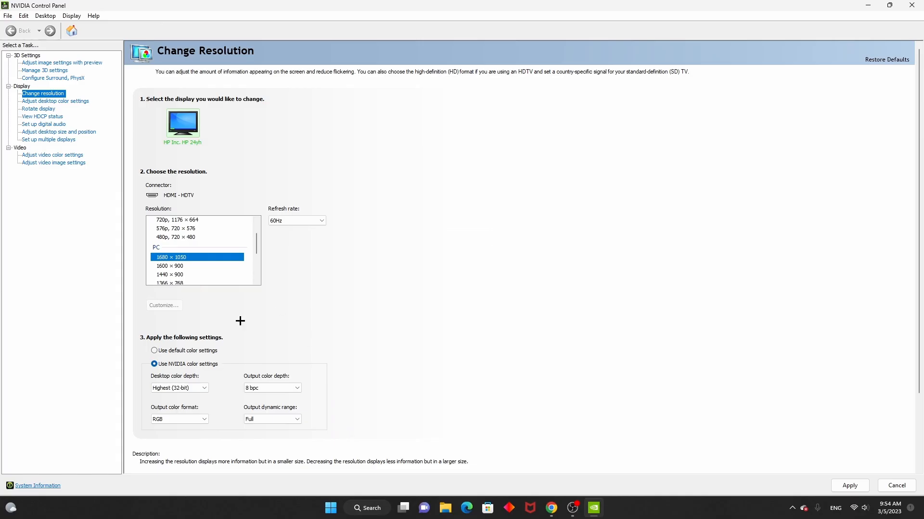
pyautogui.click(849, 486)
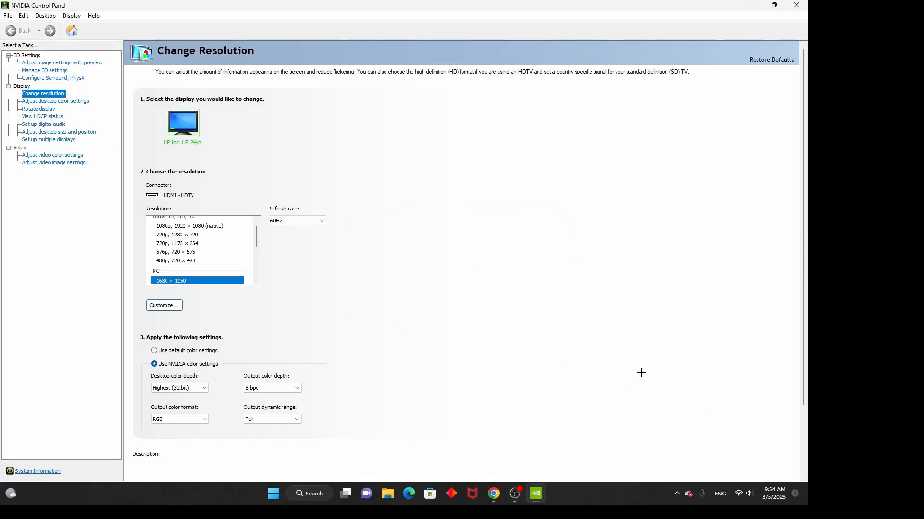
pyautogui.moveTo(331, 333)
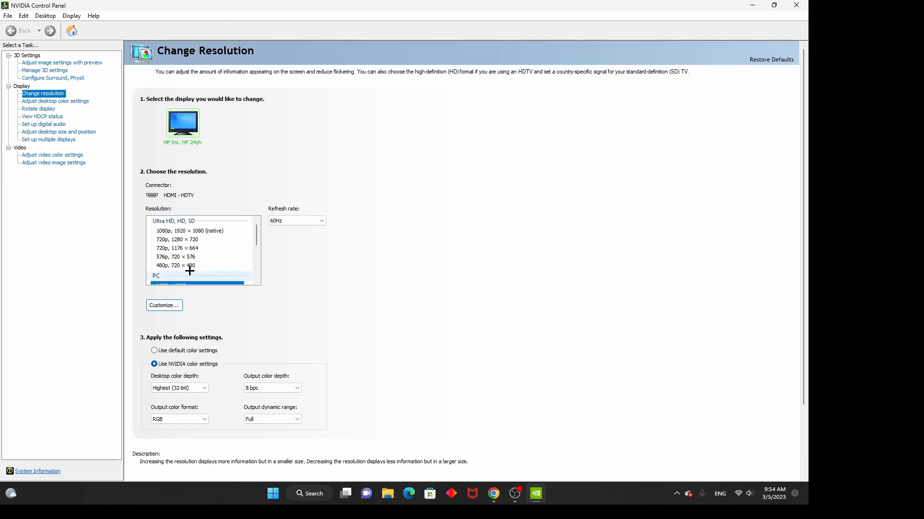
pyautogui.click(188, 230)
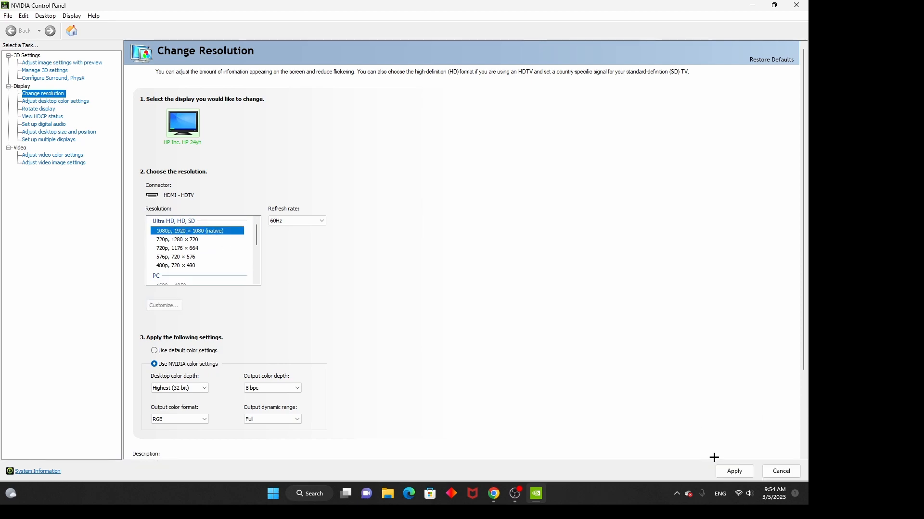
pyautogui.click(733, 470)
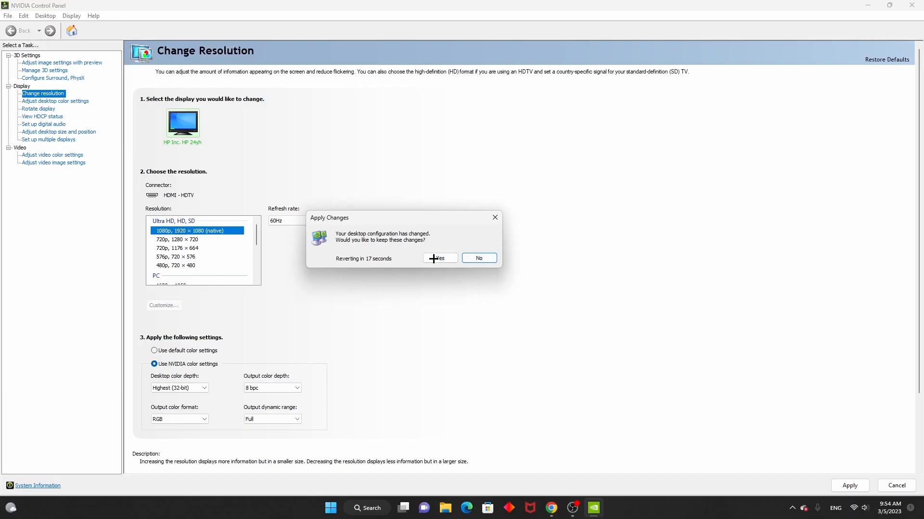
pyautogui.click(440, 258)
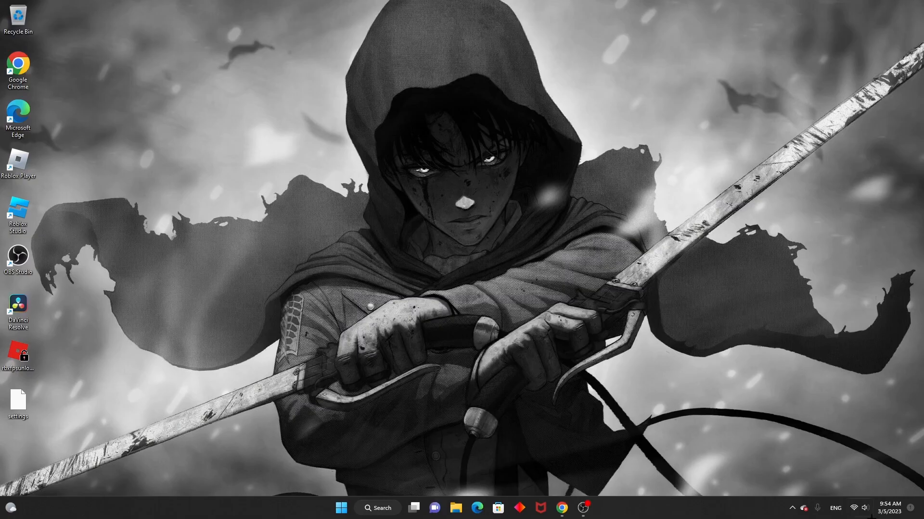
pyautogui.click(792, 508)
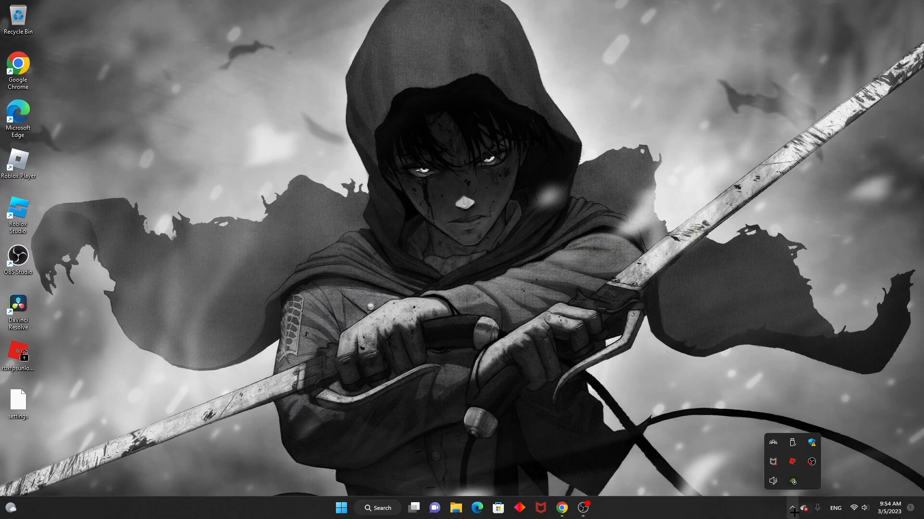
pyautogui.moveTo(793, 481)
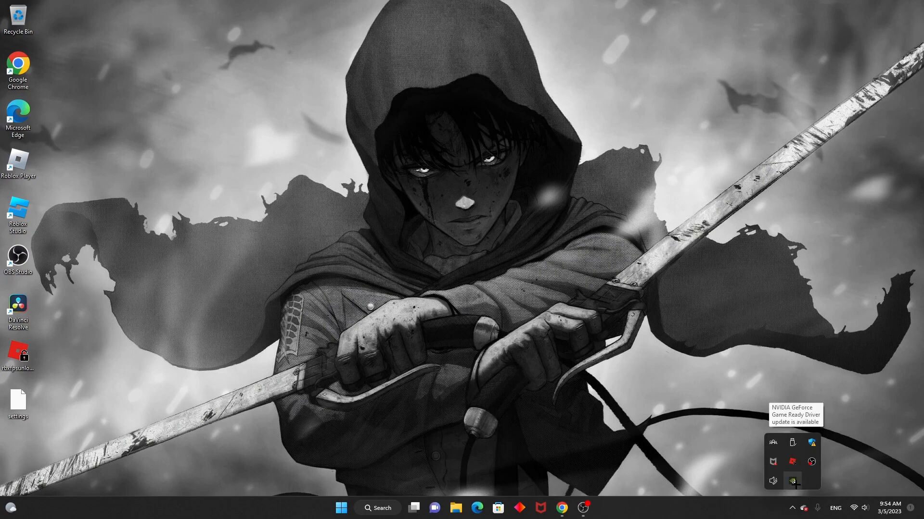
pyautogui.click(792, 481)
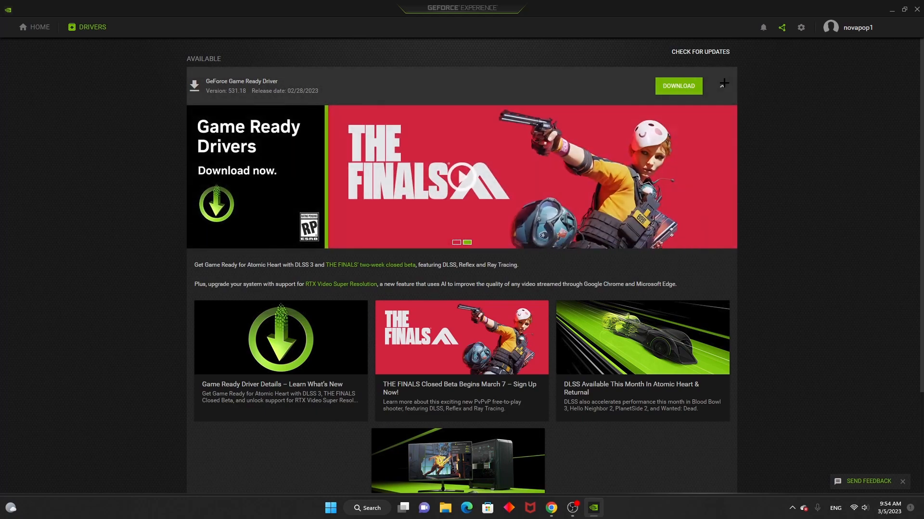
pyautogui.click(724, 85)
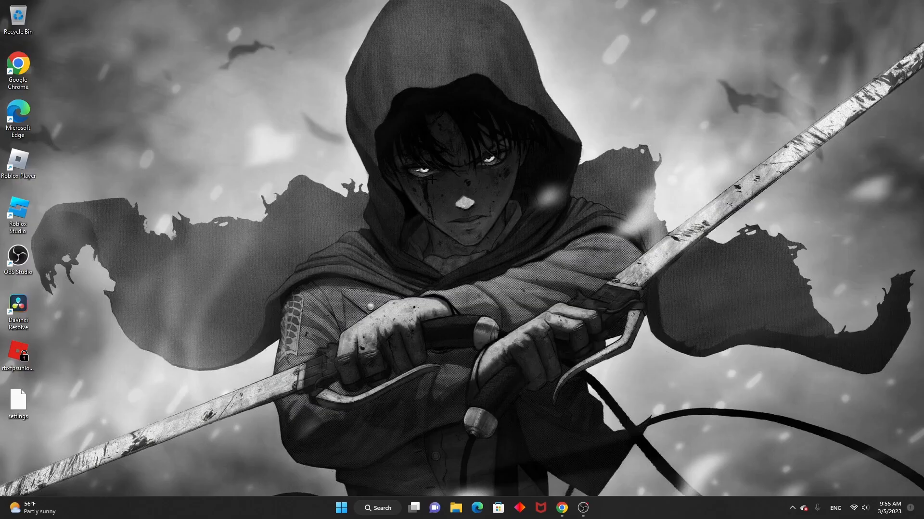
# Step: Search 'Adjust the appearance' and choose Adjust for best performance in Visual Effects
pyautogui.click(340, 508)
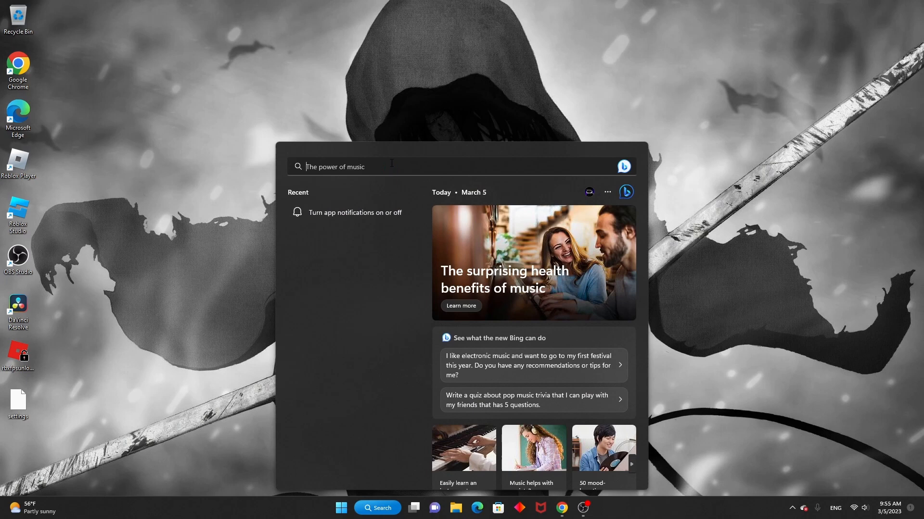
pyautogui.write('Ad')
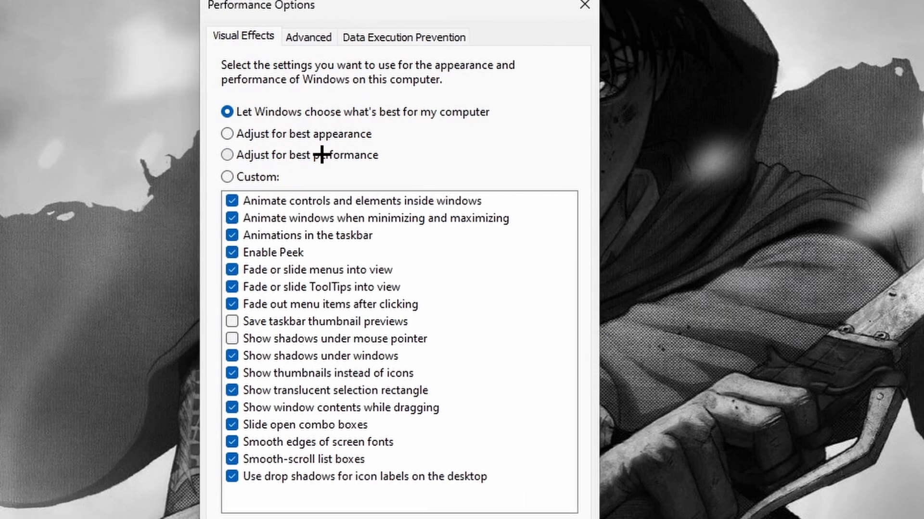
pyautogui.click(226, 155)
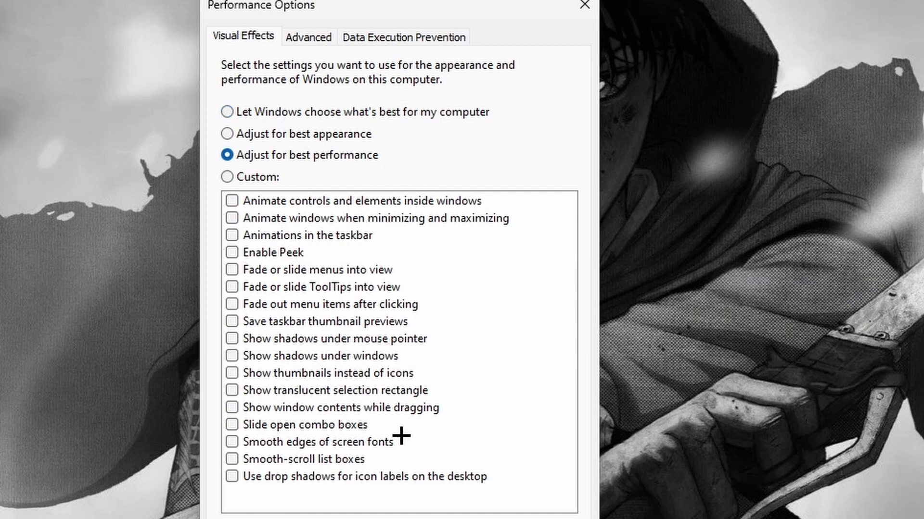
pyautogui.moveTo(538, 193)
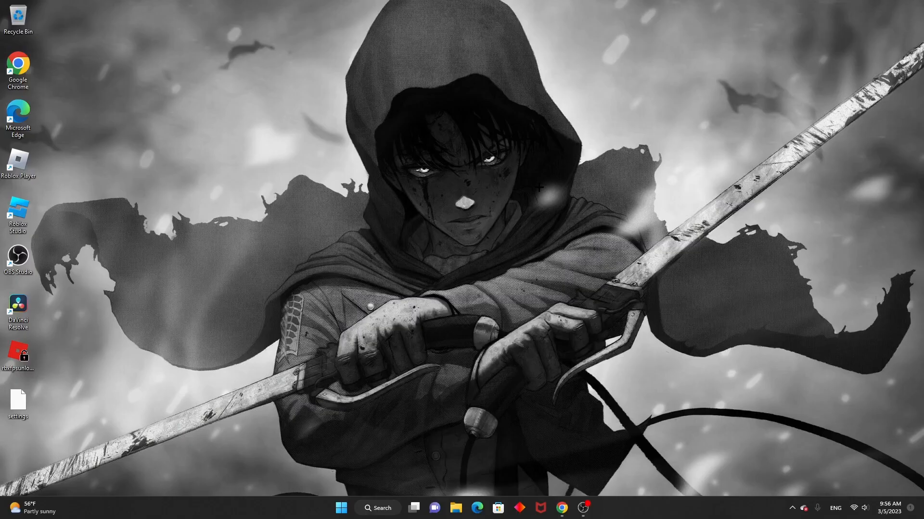
# Step: Search Startup Apps and switch off ExpressVPN, HpseuHostLauncher and the other startup apps
pyautogui.click(340, 507)
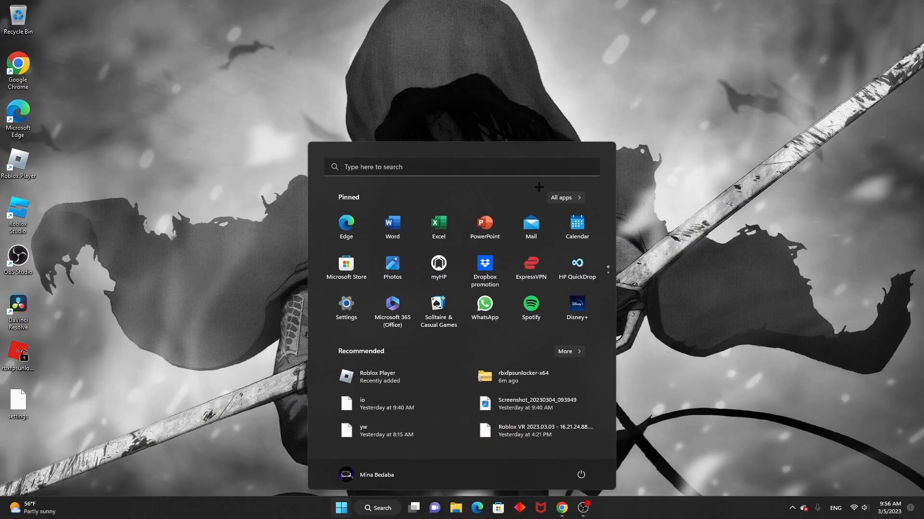
pyautogui.write('startup Apps')
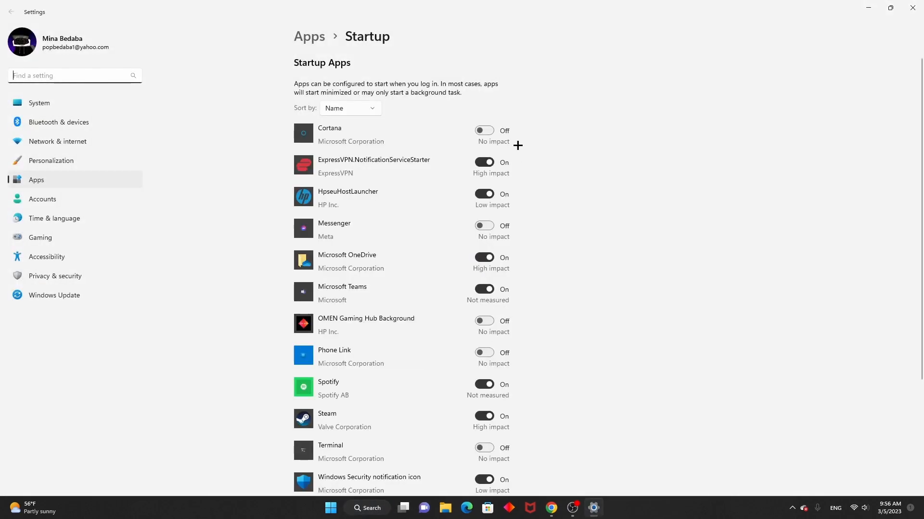
pyautogui.click(483, 162)
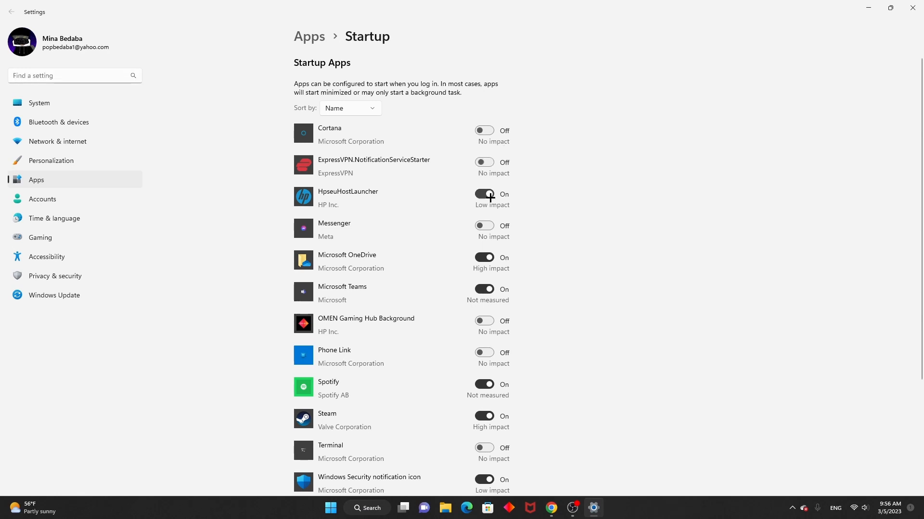
pyautogui.click(484, 195)
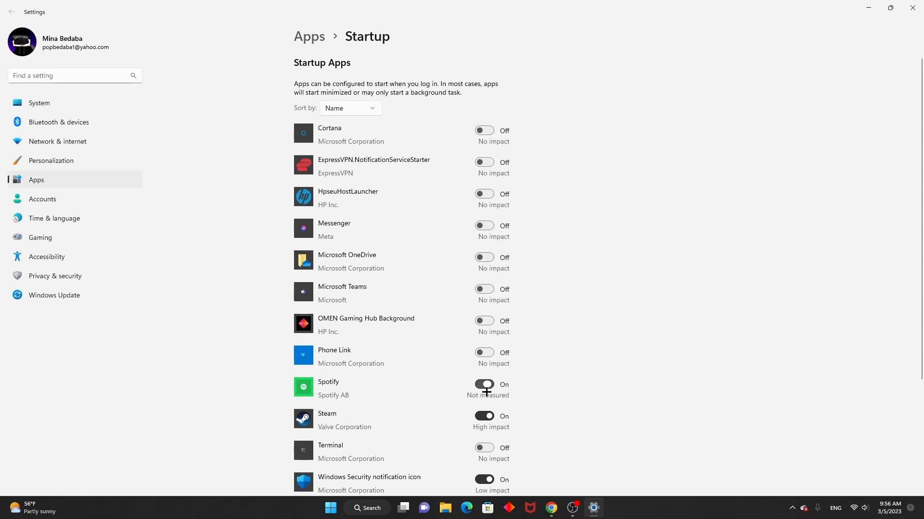
pyautogui.scroll(-3)
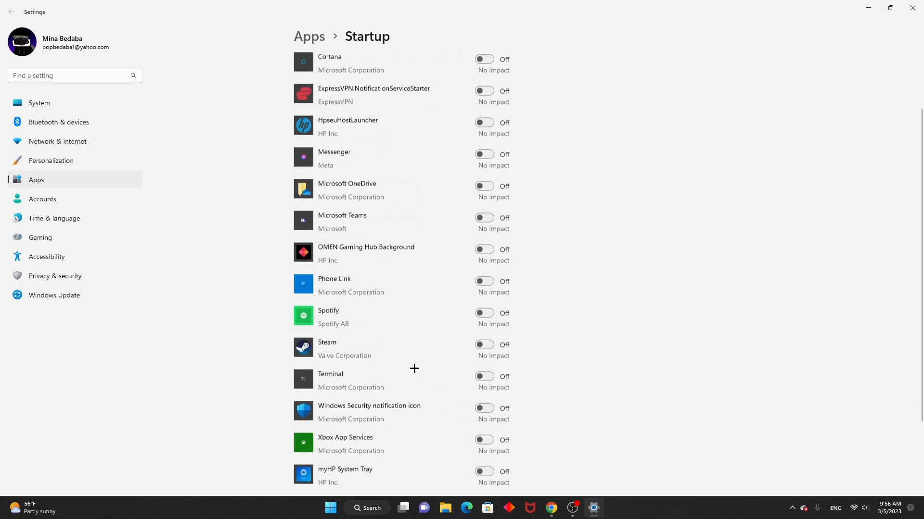
pyautogui.scroll(-3)
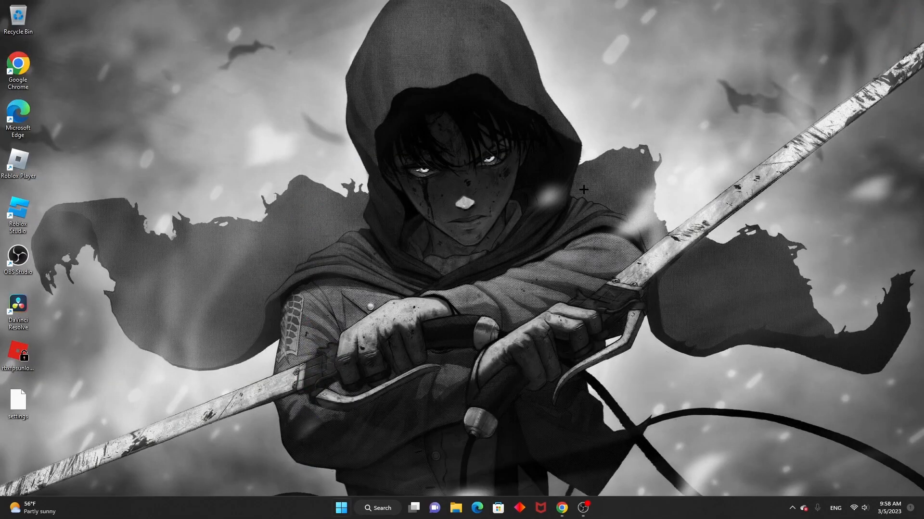
# Step: Search Start for 'xbox' and open the Enable Xbox Game Bar settings page
pyautogui.click(340, 508)
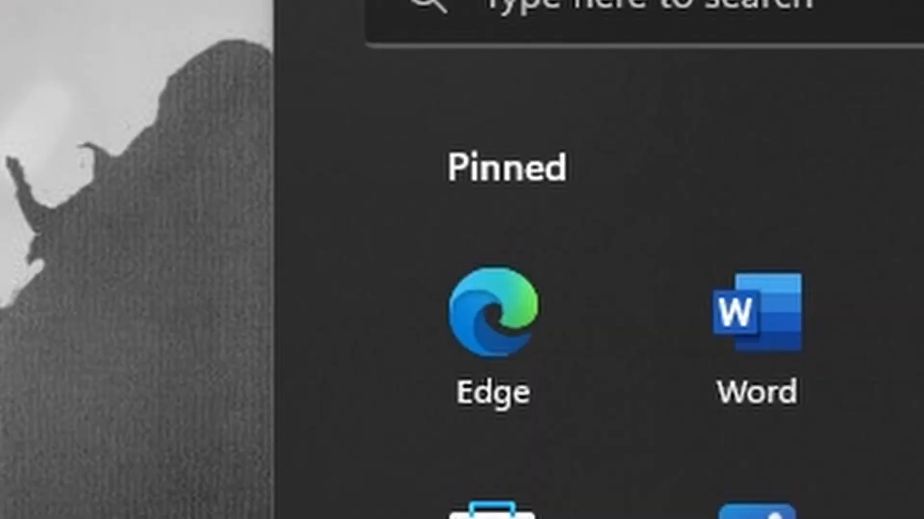
pyautogui.write('xbox')
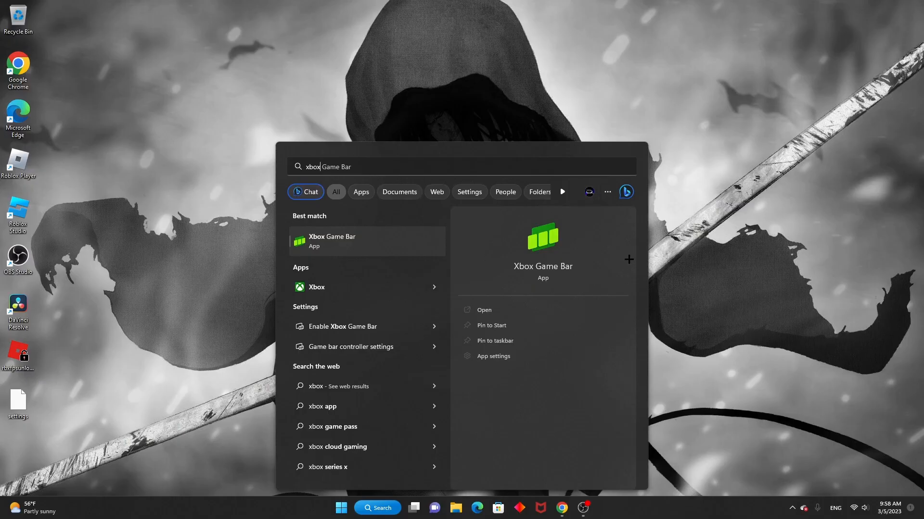
pyautogui.moveTo(356, 326)
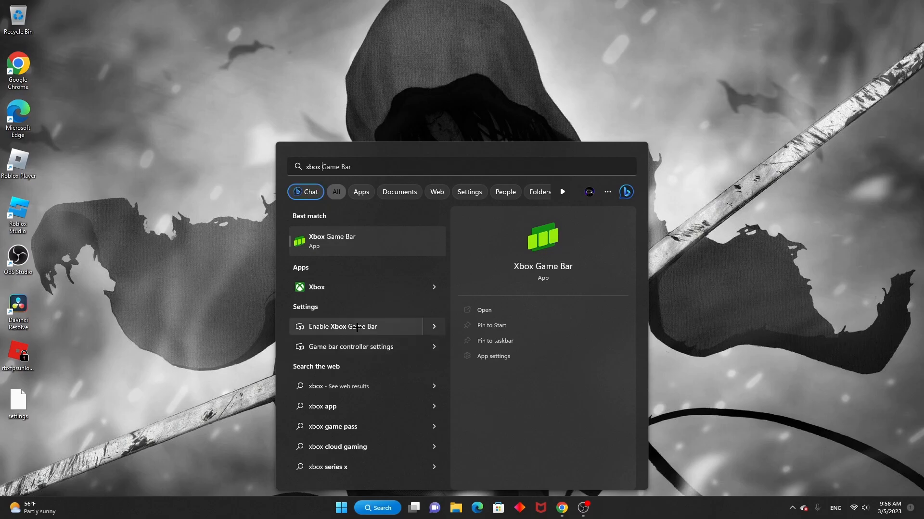
pyautogui.click(356, 326)
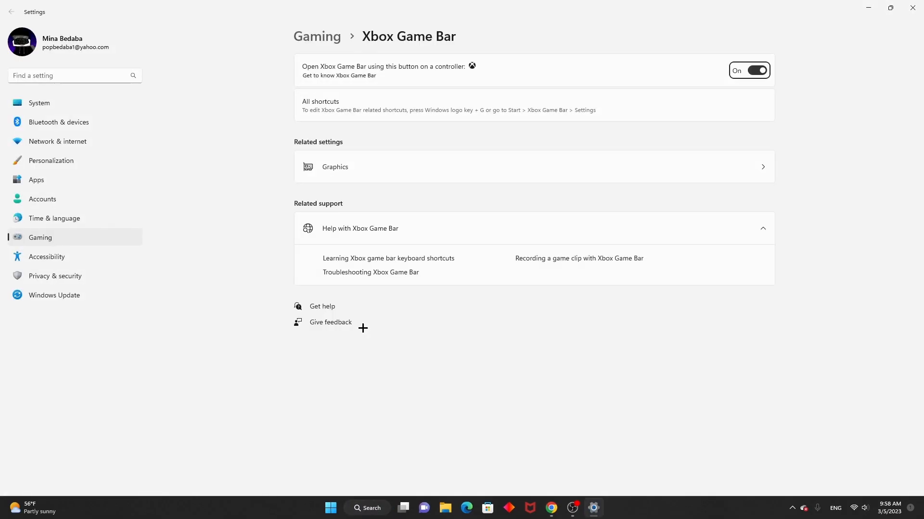
pyautogui.moveTo(322, 71)
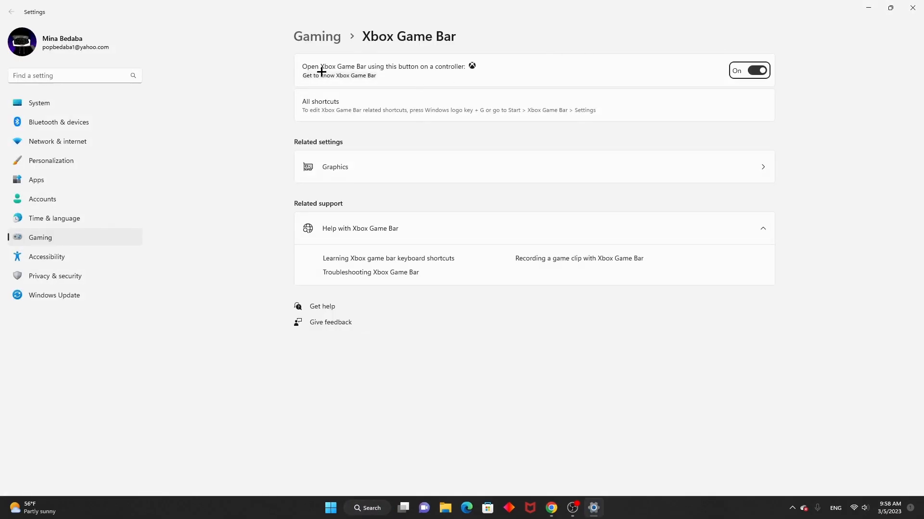
pyautogui.click(749, 70)
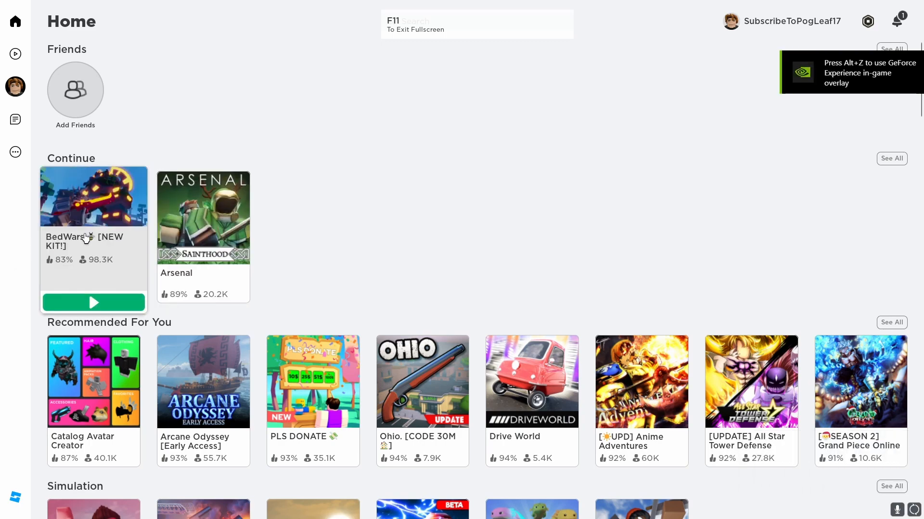
# Step: Launch BedWars from its tile and open the Classic modes list (Squads, Doubles, Solos, 5v5)
pyautogui.click(93, 302)
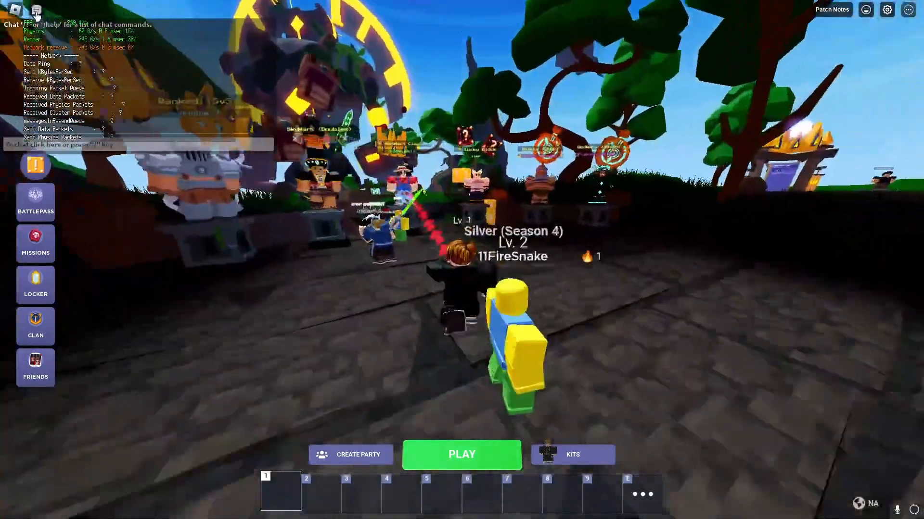
pyautogui.click(461, 454)
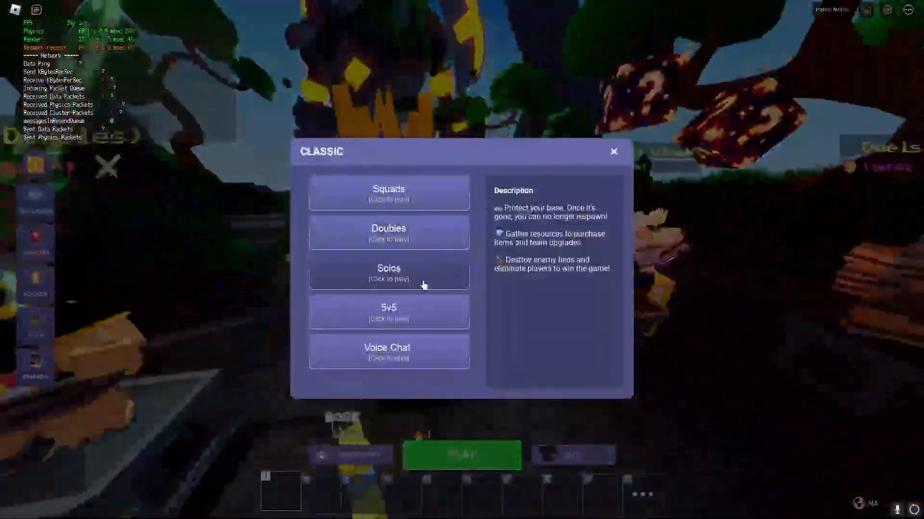